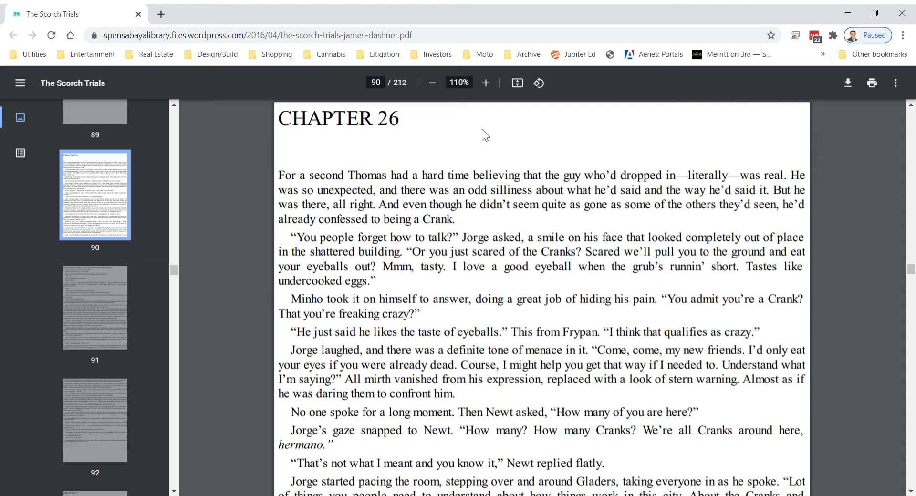
mouse_move(334, 180)
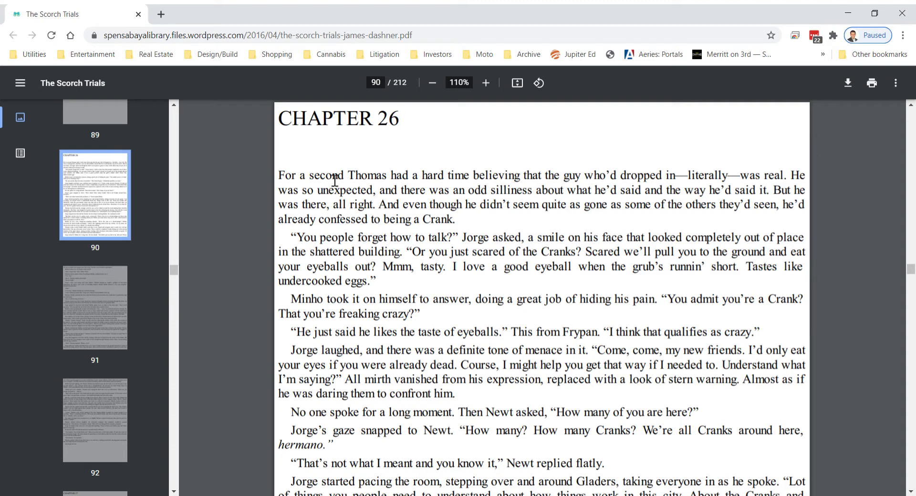
mouse_move(252, 224)
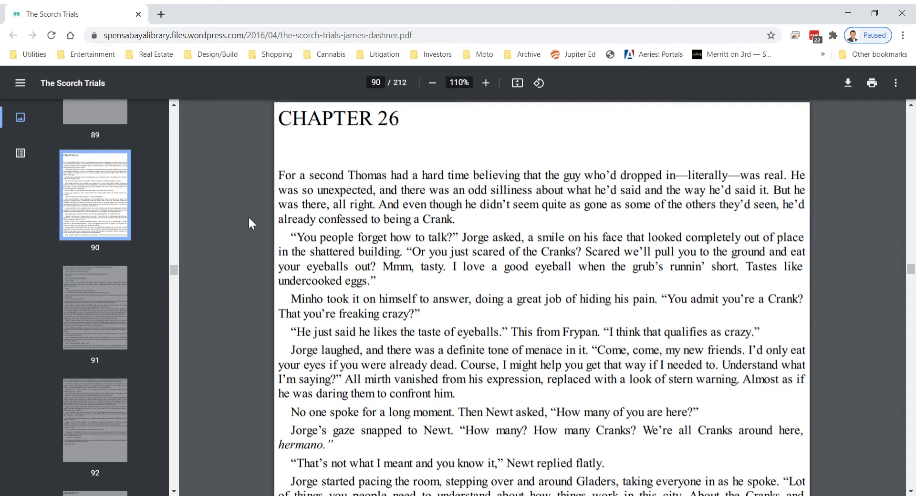
mouse_move(268, 230)
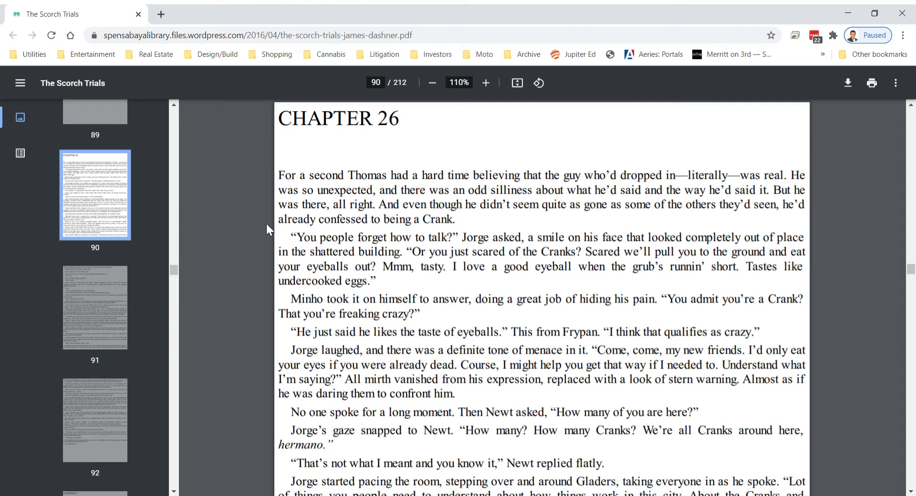
scroll(down, 3)
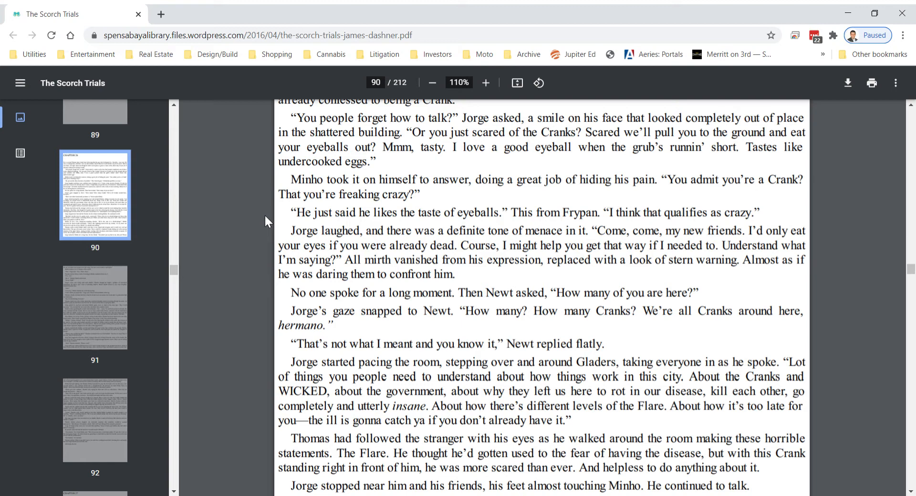
scroll(down, 3)
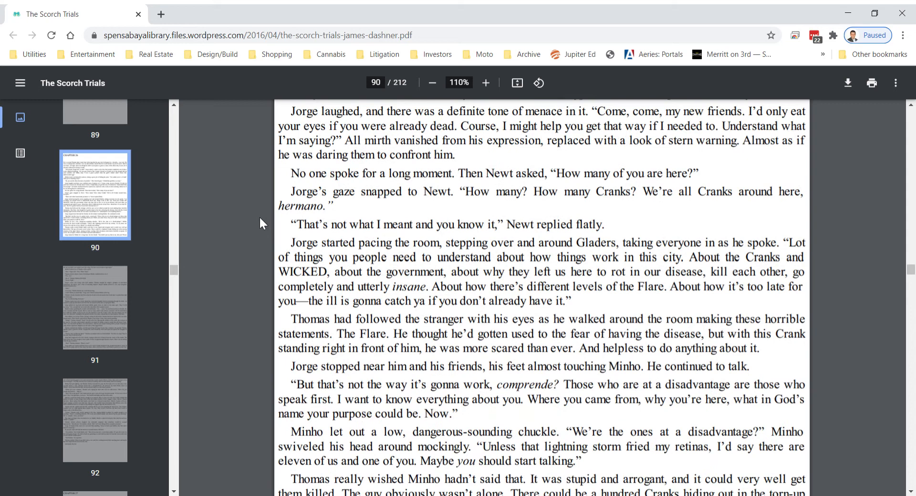
scroll(down, 3)
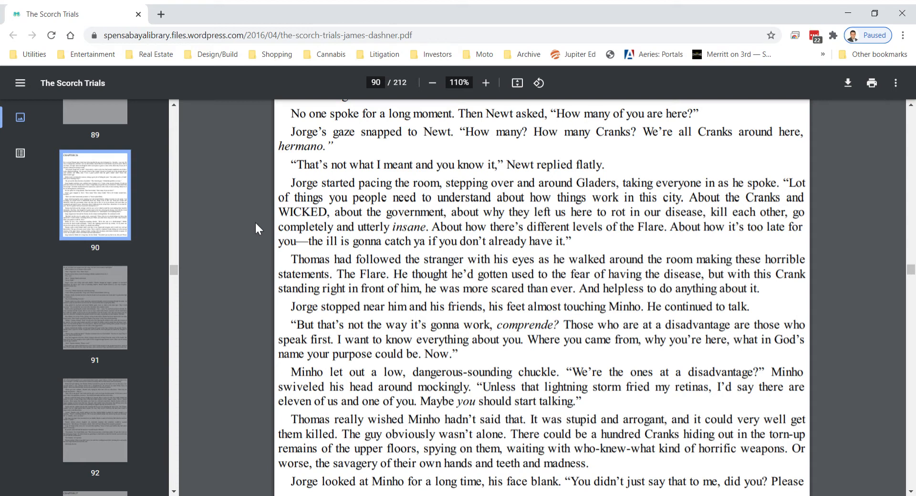
scroll(down, 3)
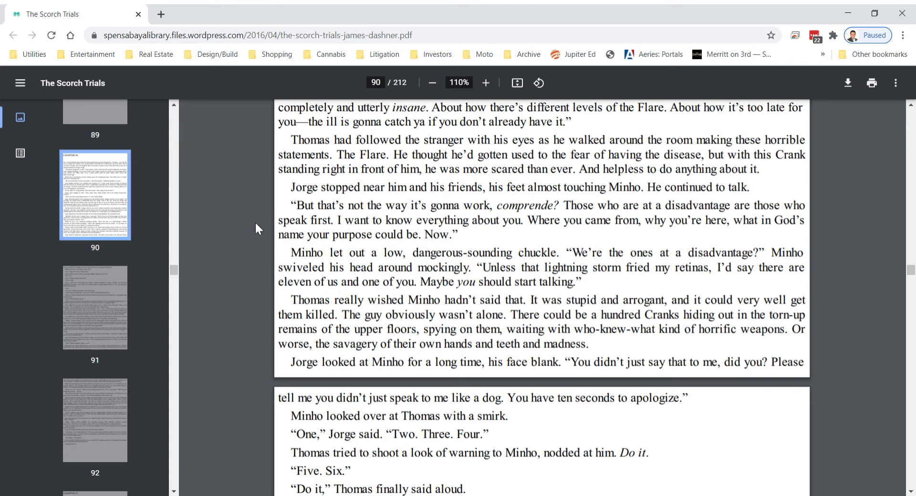
scroll(down, 3)
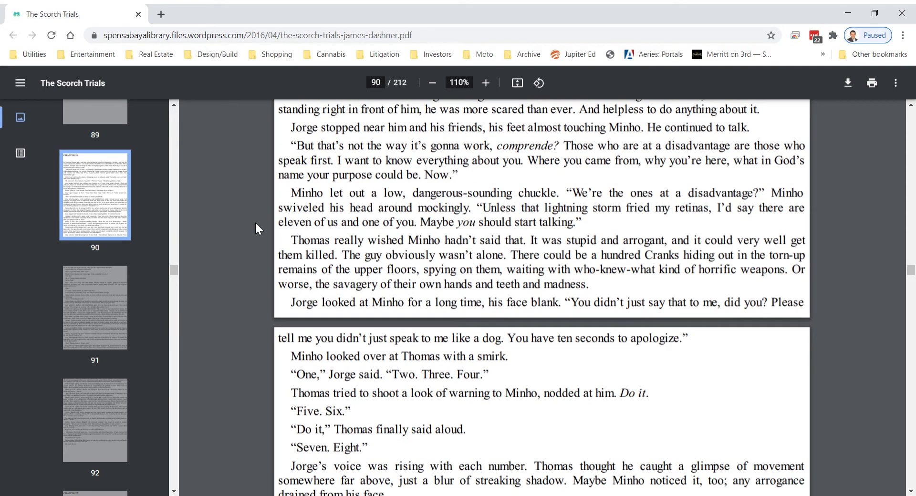
mouse_move(250, 234)
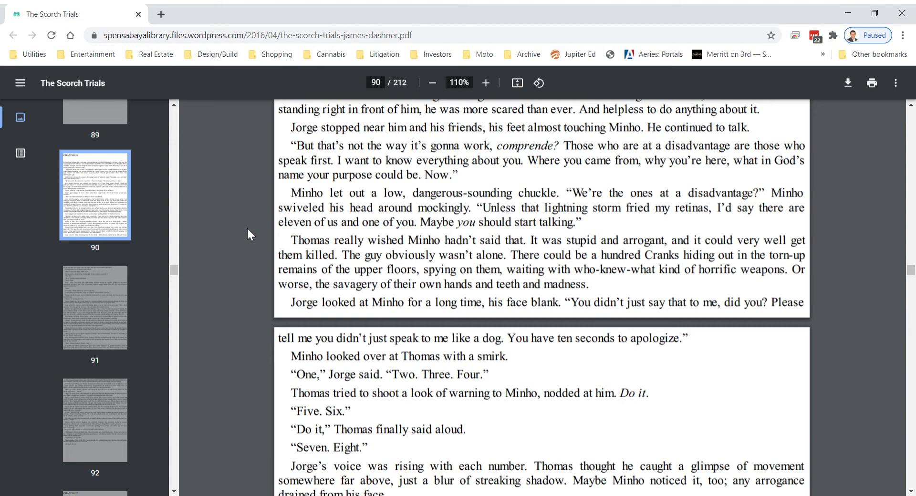
scroll(down, 3)
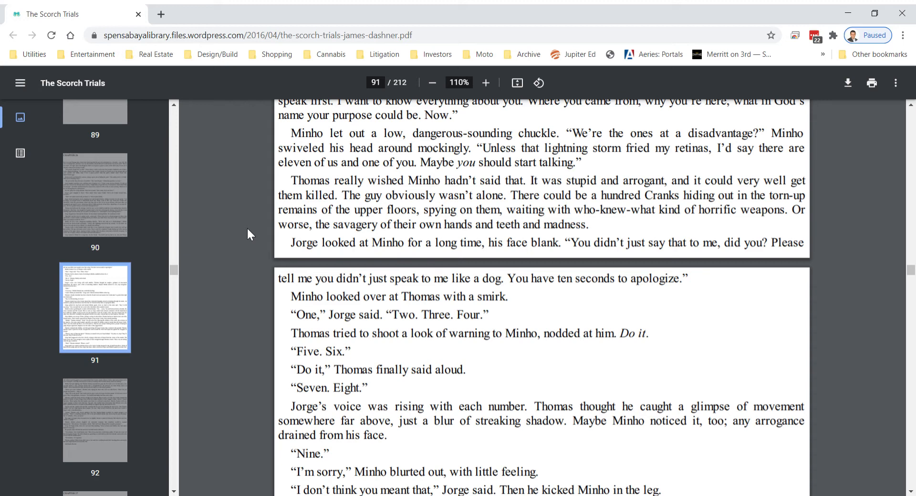
scroll(down, 3)
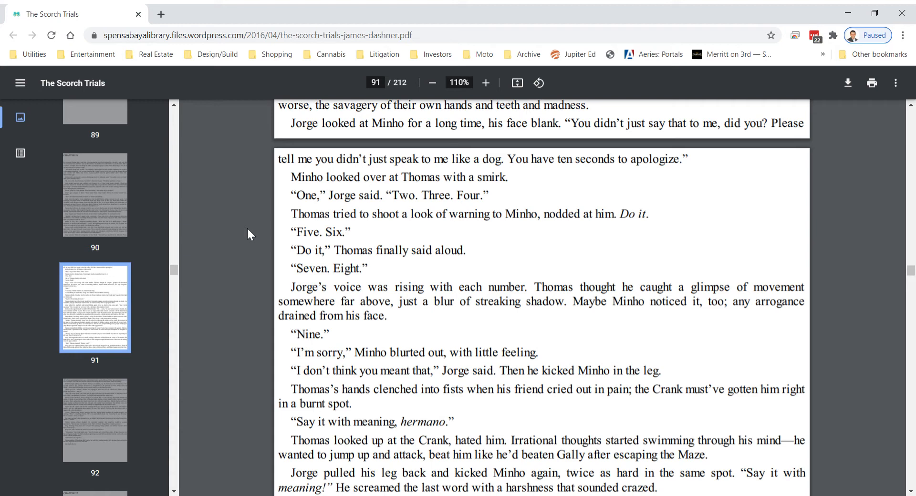
scroll(down, 3)
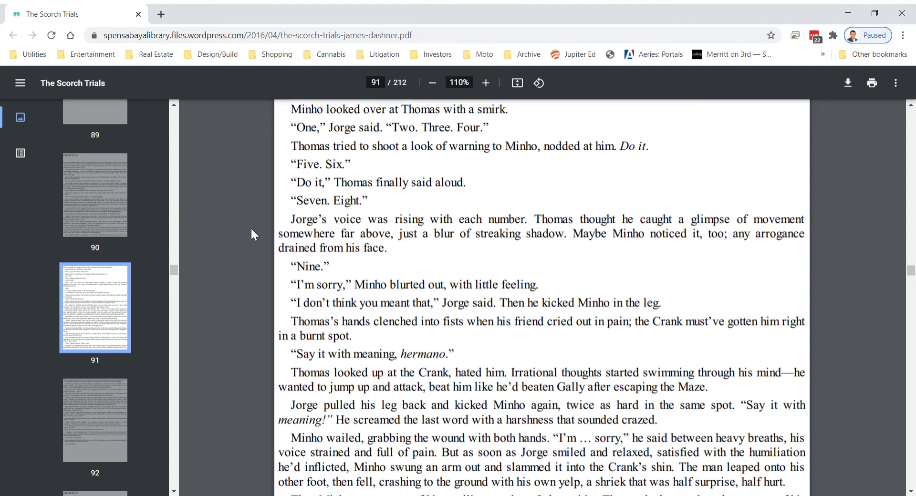
scroll(down, 3)
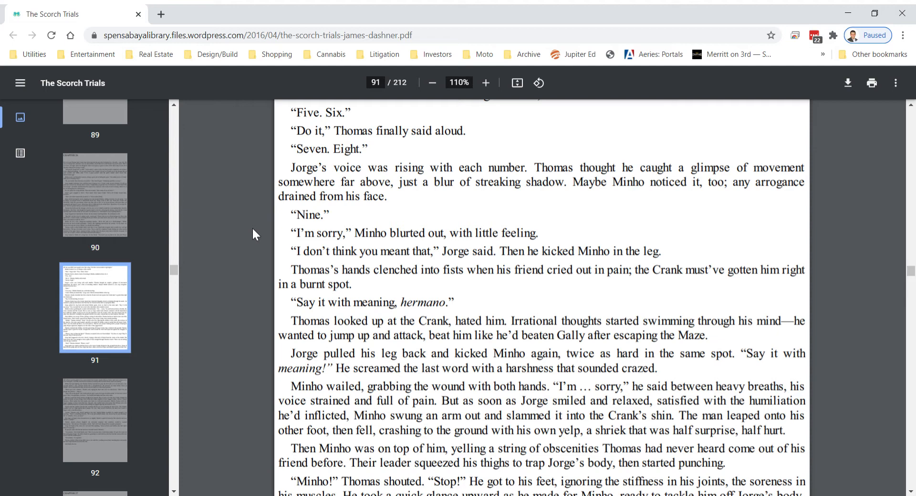
scroll(down, 3)
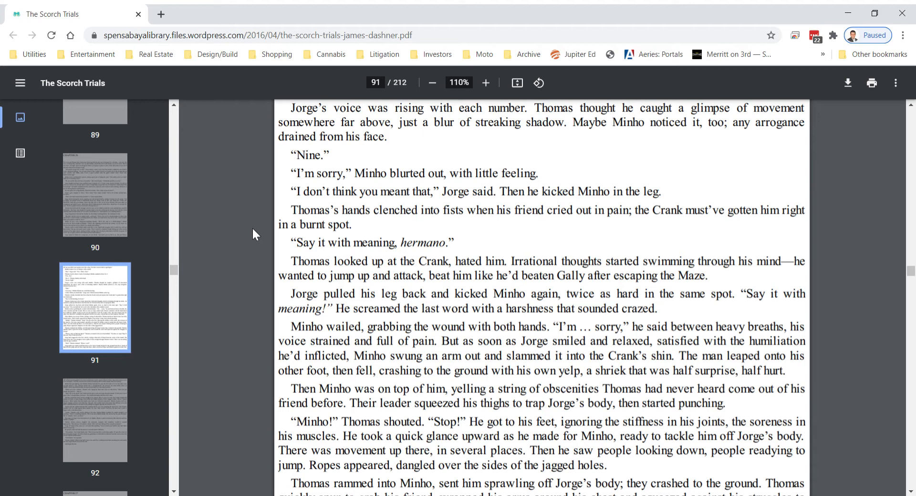
scroll(down, 3)
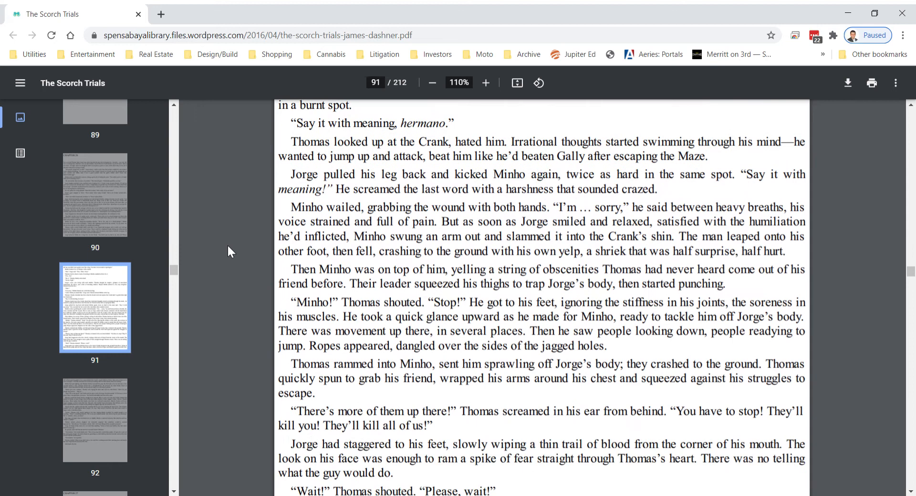
mouse_move(219, 257)
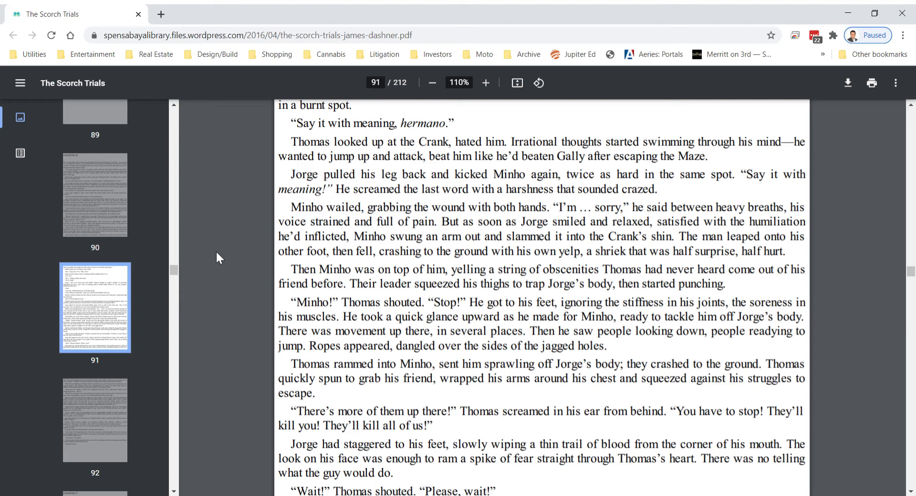
scroll(down, 3)
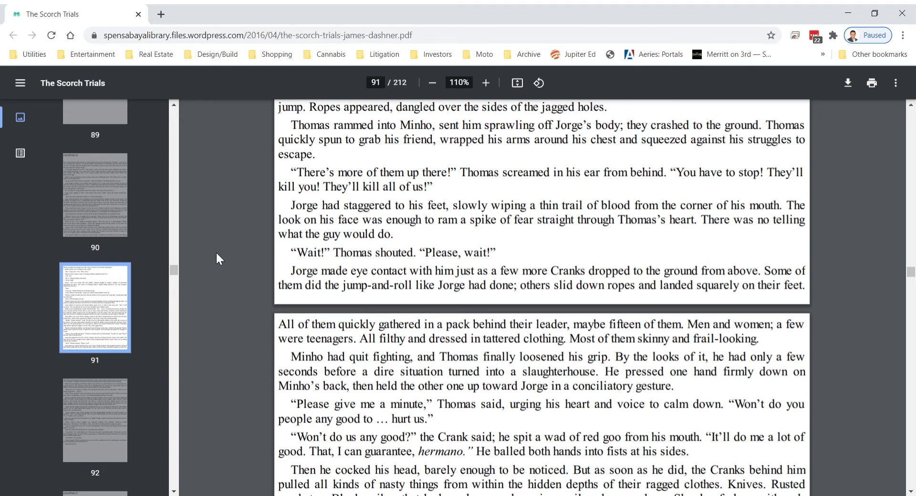
scroll(down, 3)
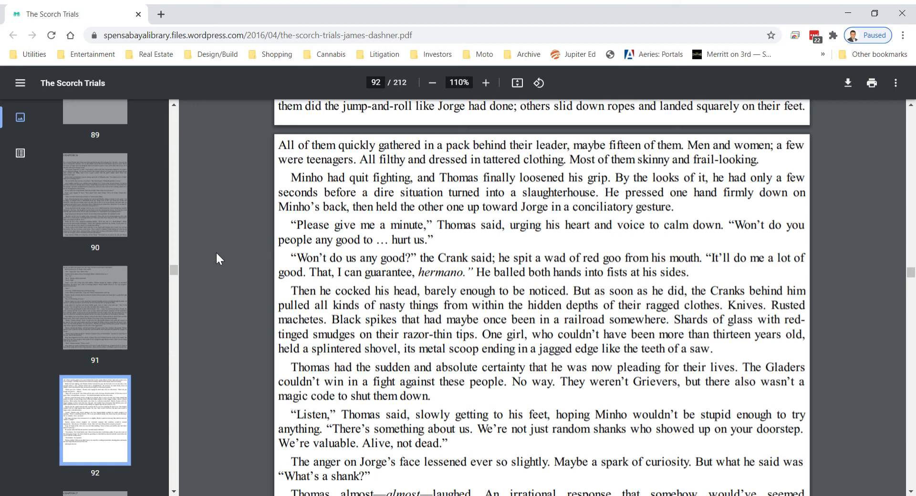
scroll(down, 3)
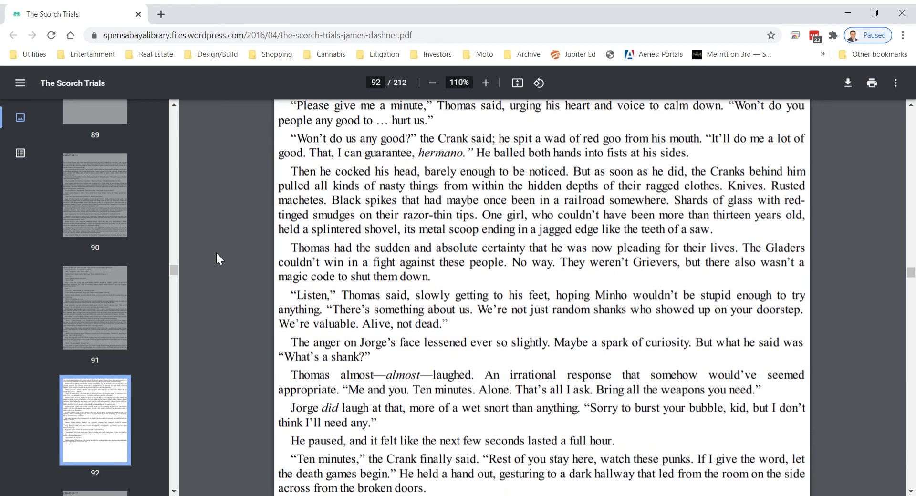
scroll(down, 3)
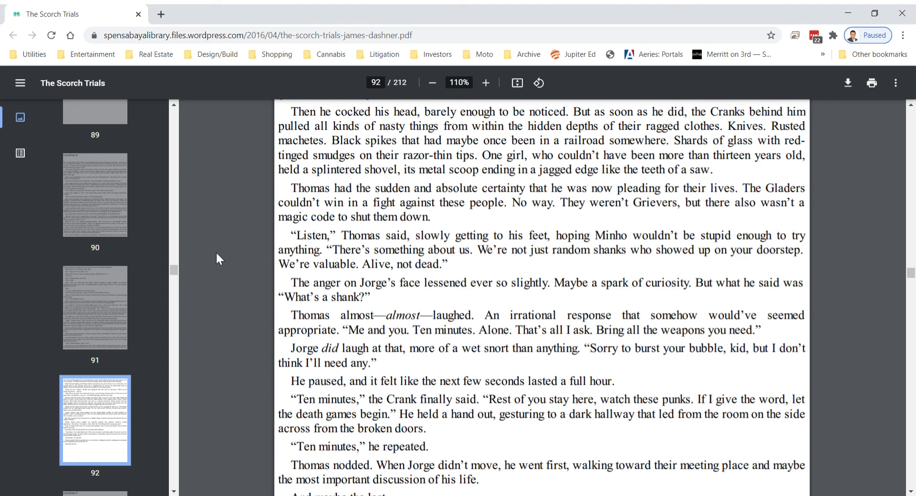
scroll(down, 3)
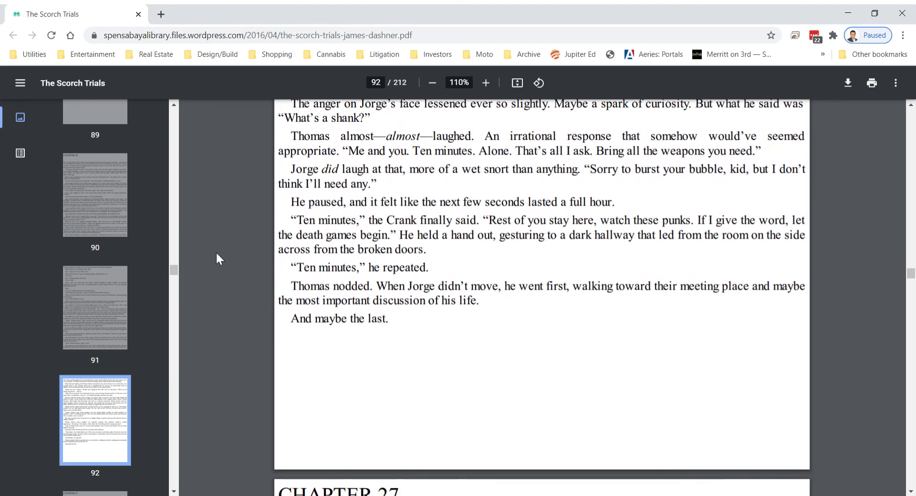
scroll(up, 3)
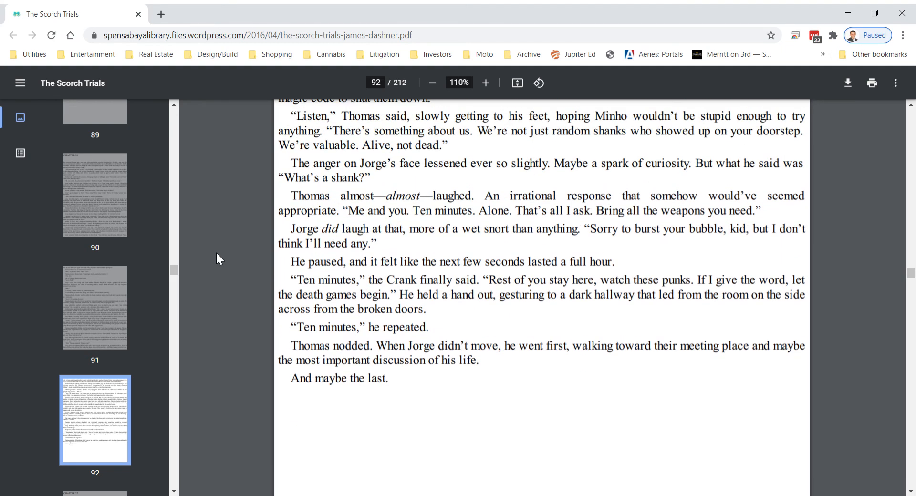